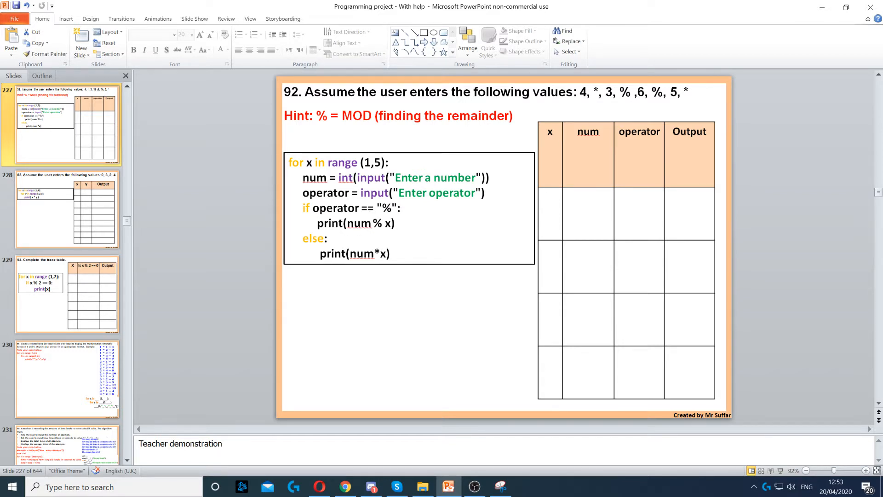
# Enter x 1, num 4, operator * and output 4 in the trace table's first row
pyautogui.write('1')
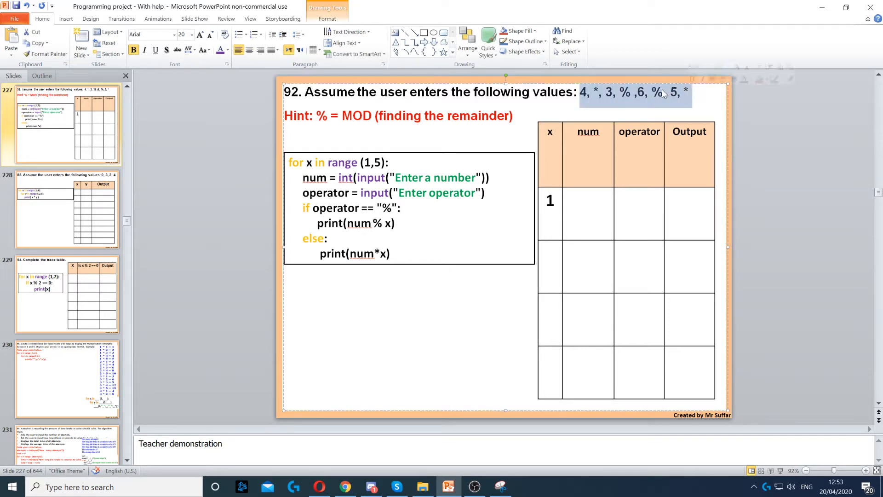
pyautogui.click(228, 49)
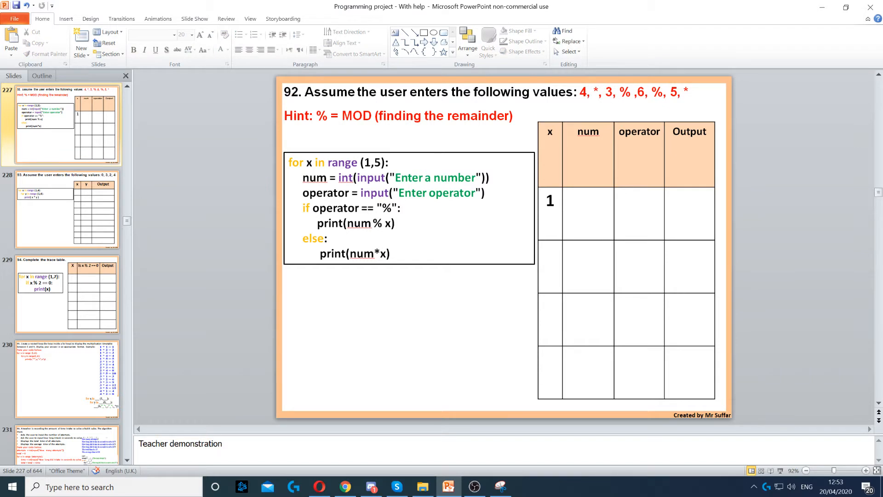
pyautogui.write('4')
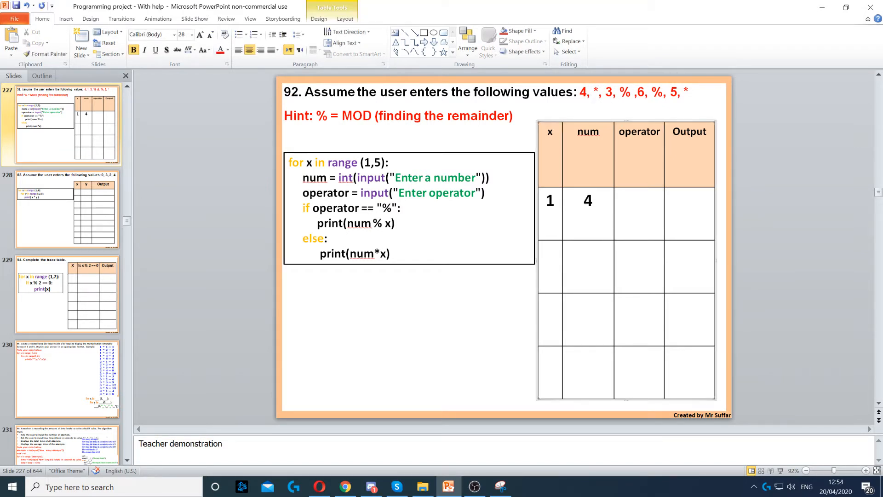
pyautogui.write('*')
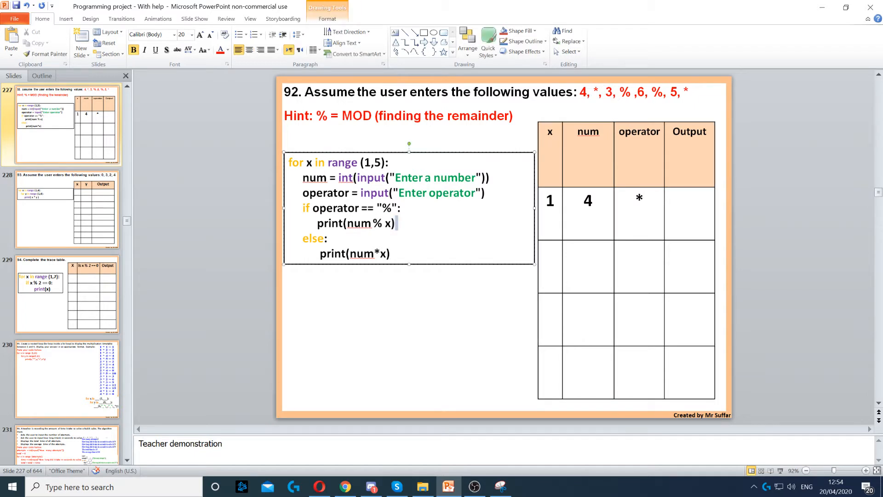
pyautogui.doubleClick(354, 254)
pyautogui.write('4')
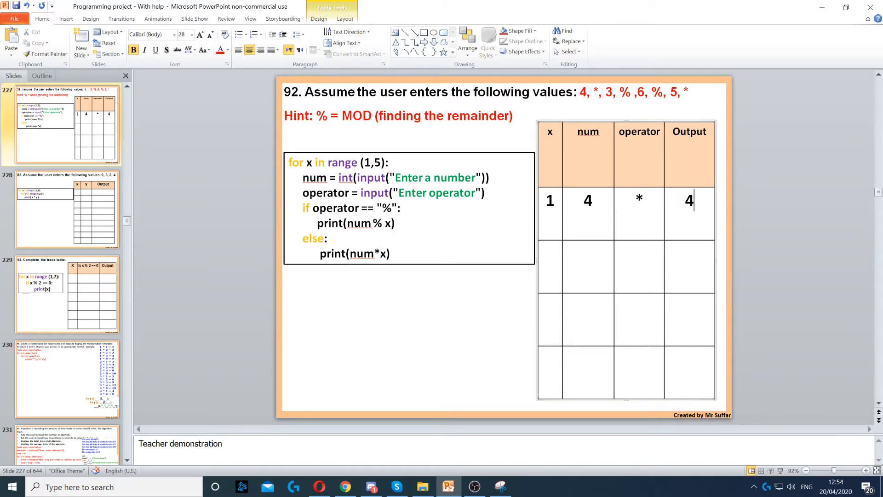
# Fill the second row's cells with x 2, num 3, operator % and output 1
pyautogui.click(550, 266)
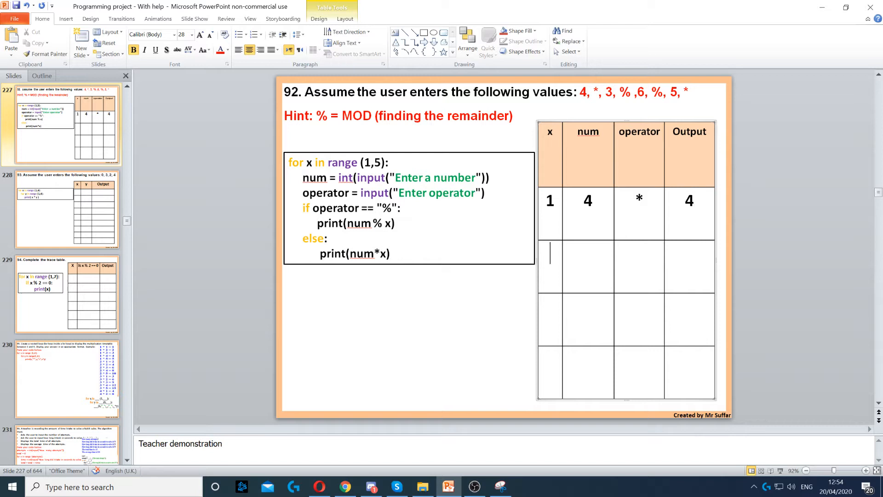
pyautogui.write('2')
pyautogui.click(588, 267)
pyautogui.write('3')
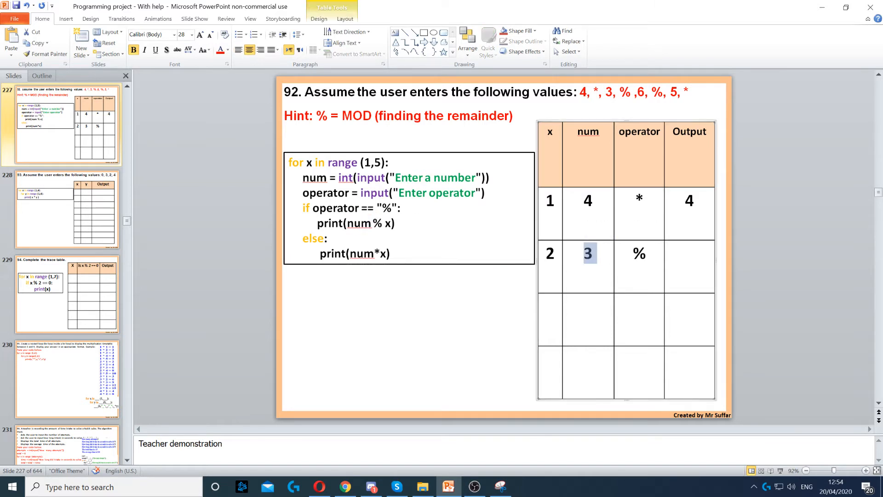
pyautogui.click(689, 253)
pyautogui.write('1')
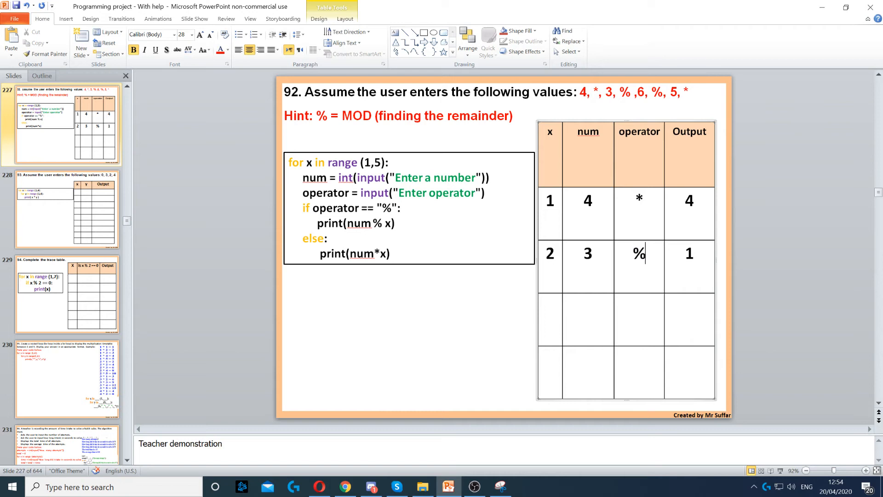
pyautogui.moveTo(749, 237)
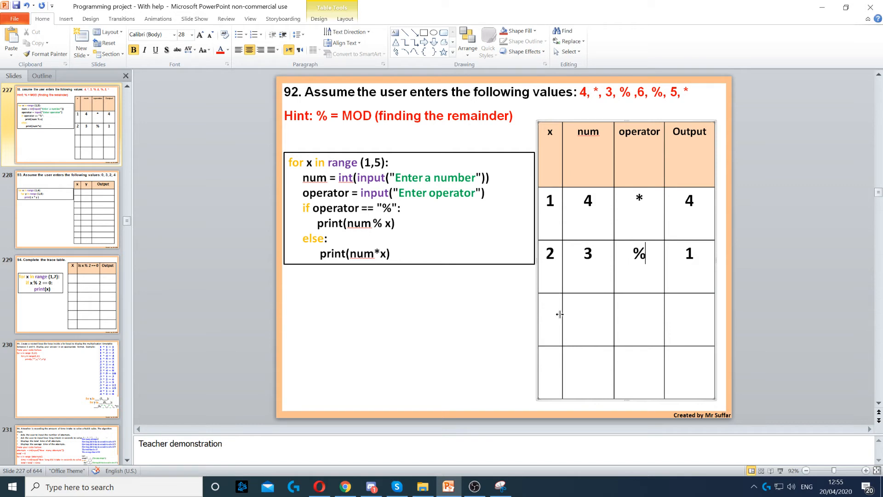
# Enter 3, 6, % and 0 in the third row and start the fourth row
pyautogui.write('3')
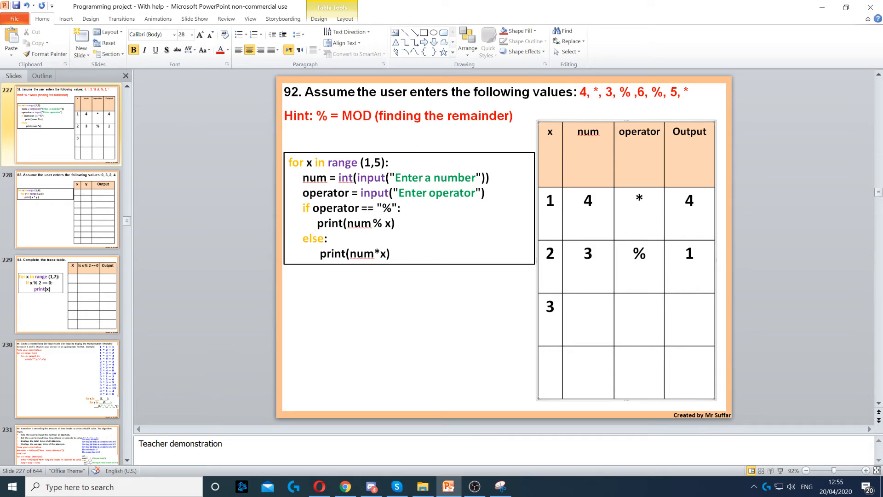
pyautogui.write('6')
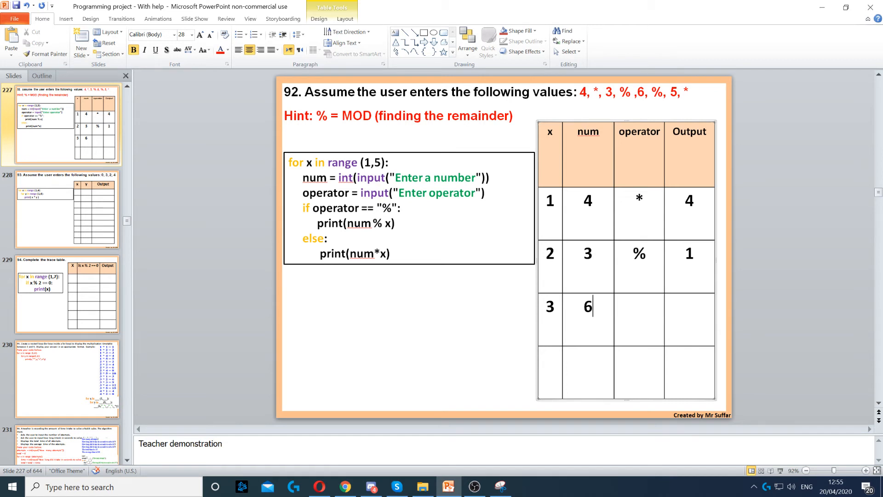
pyautogui.click(639, 307)
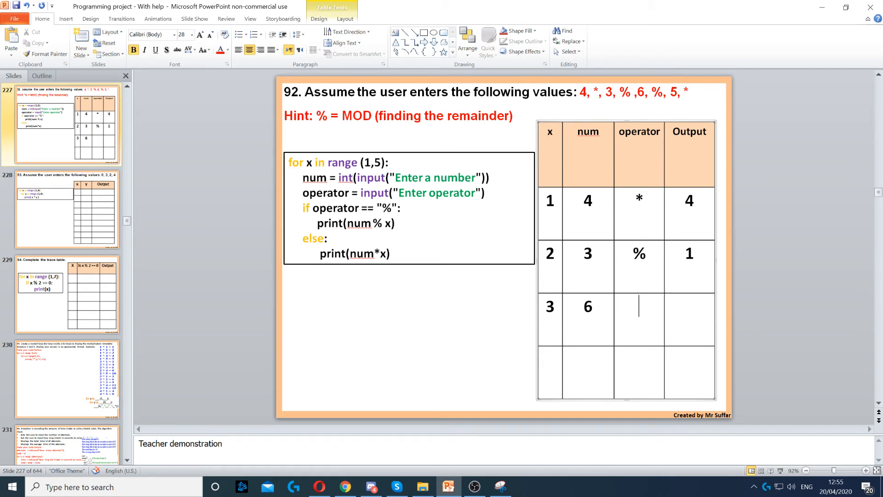
pyautogui.write('%')
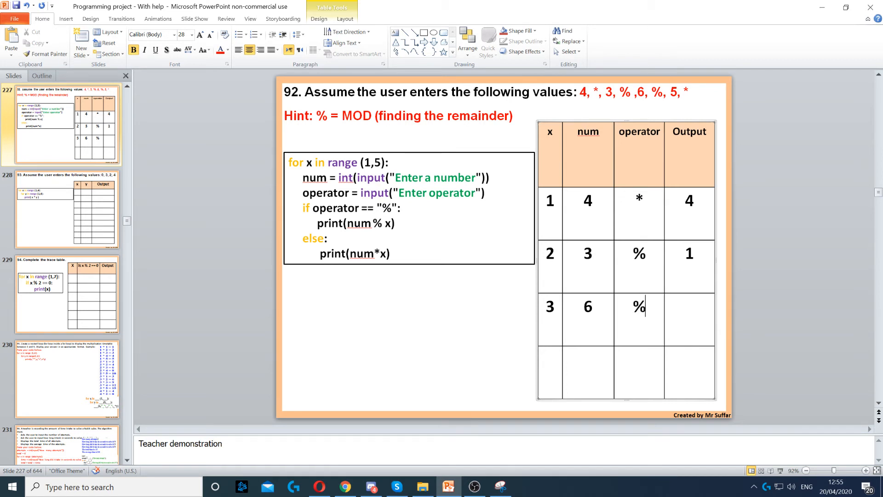
pyautogui.write('e')
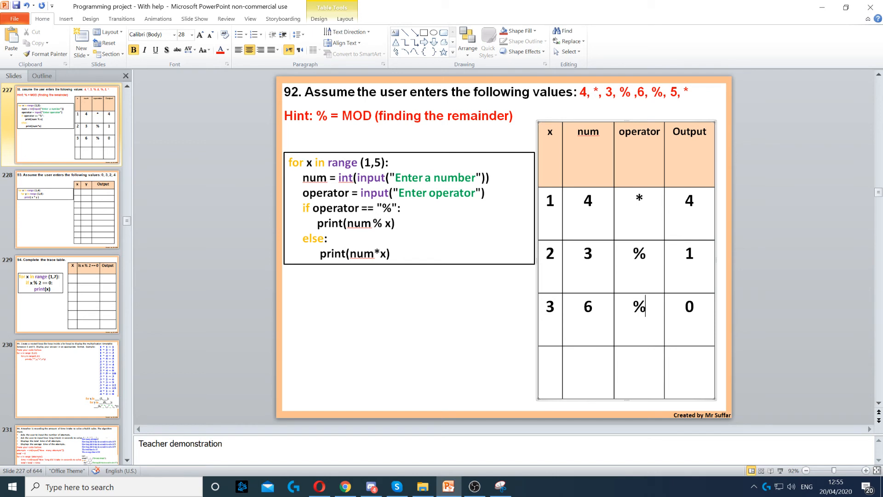
pyautogui.write('4')
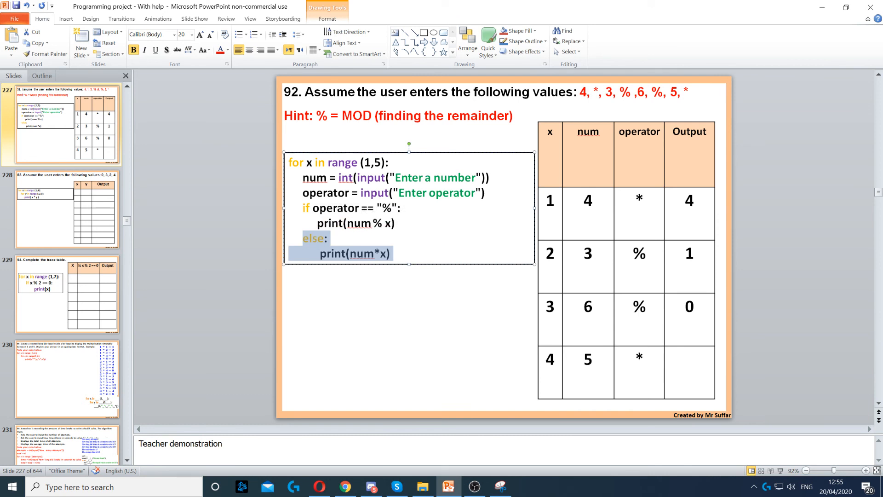
# Type 20 into the fourth row's output cell
pyautogui.write('20')
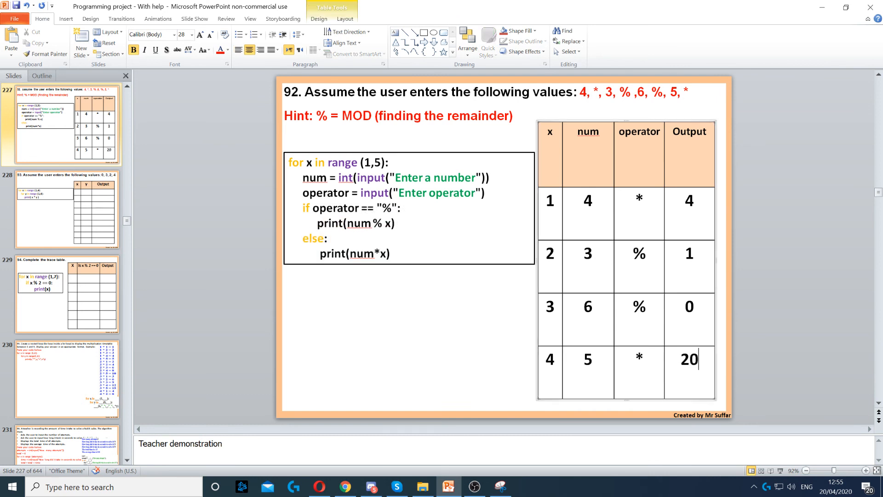